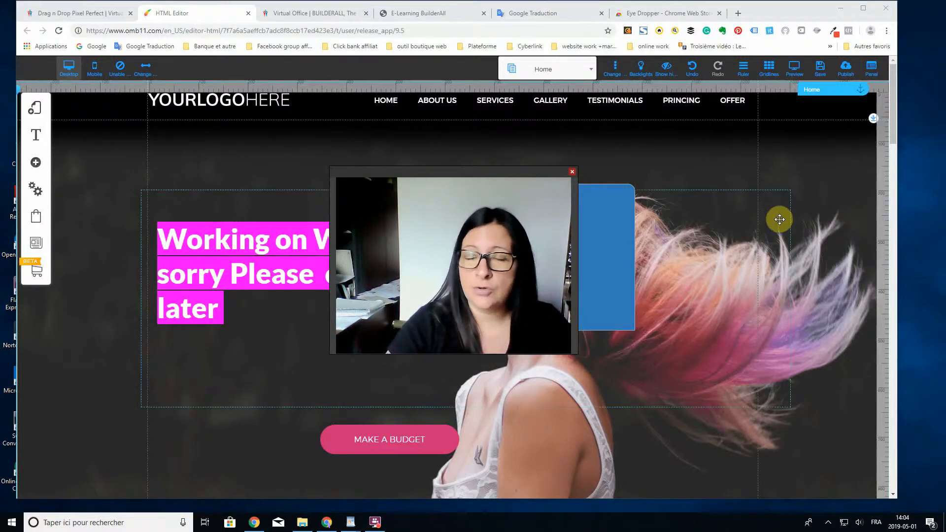
# Step: Bring up the Eye Dropper Chrome Web Store page and browse its next screenshot
pyautogui.click(663, 13)
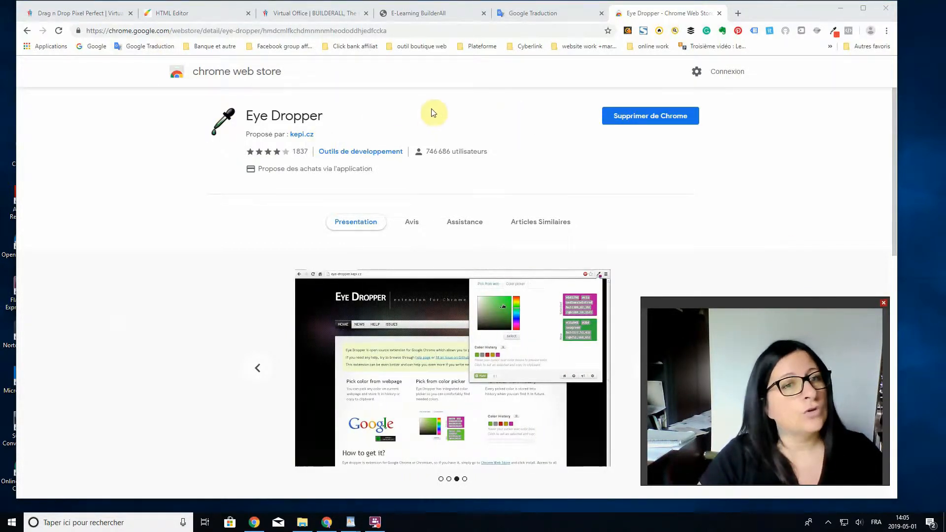
pyautogui.moveTo(463, 111)
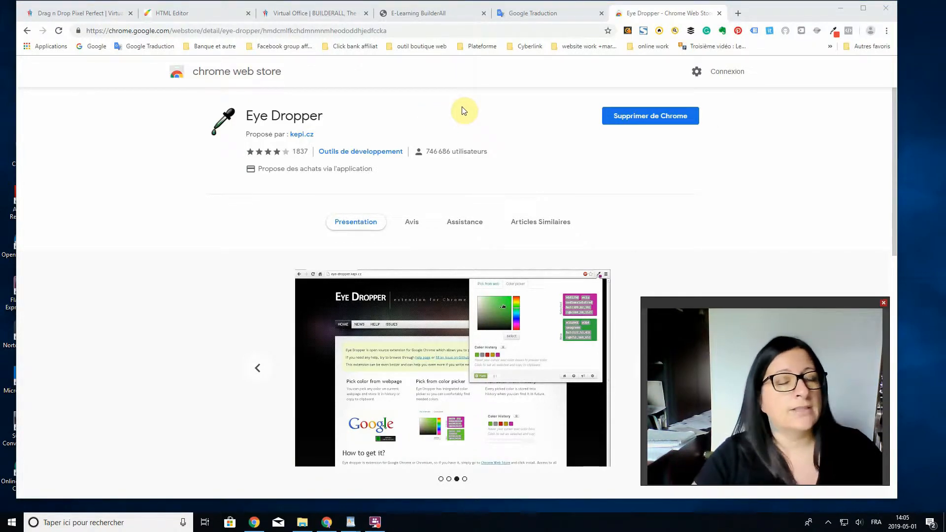
pyautogui.click(464, 478)
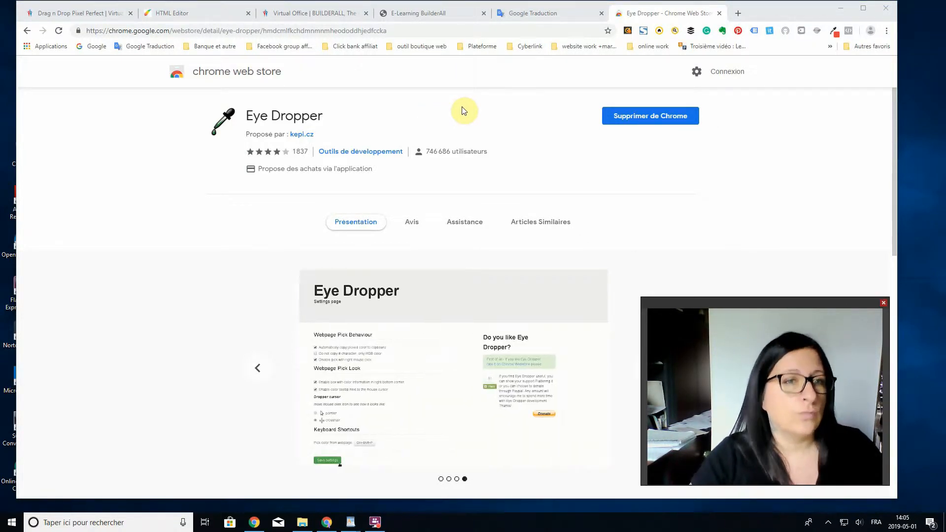
pyautogui.moveTo(407, 111)
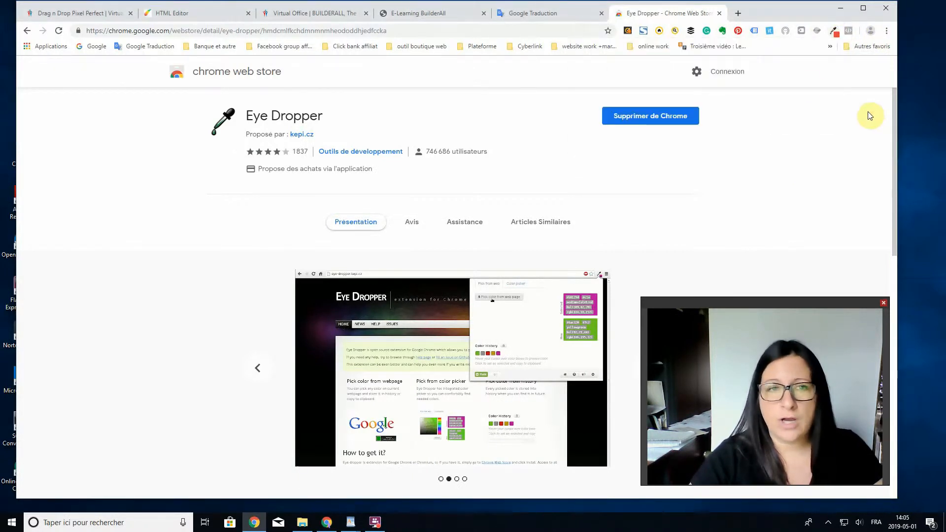
# Step: Return to the page editor and select a dark green in Eye Dropper's Color Picker
pyautogui.click(169, 13)
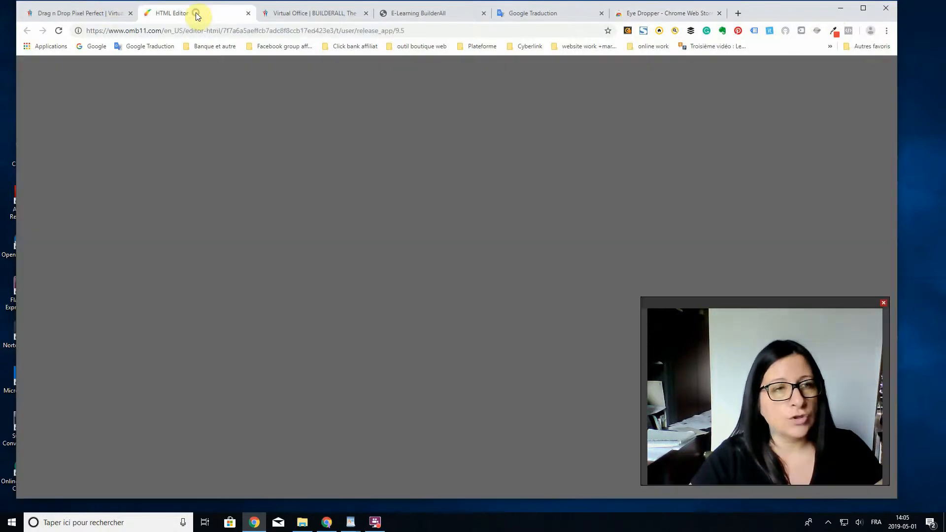
pyautogui.click(168, 12)
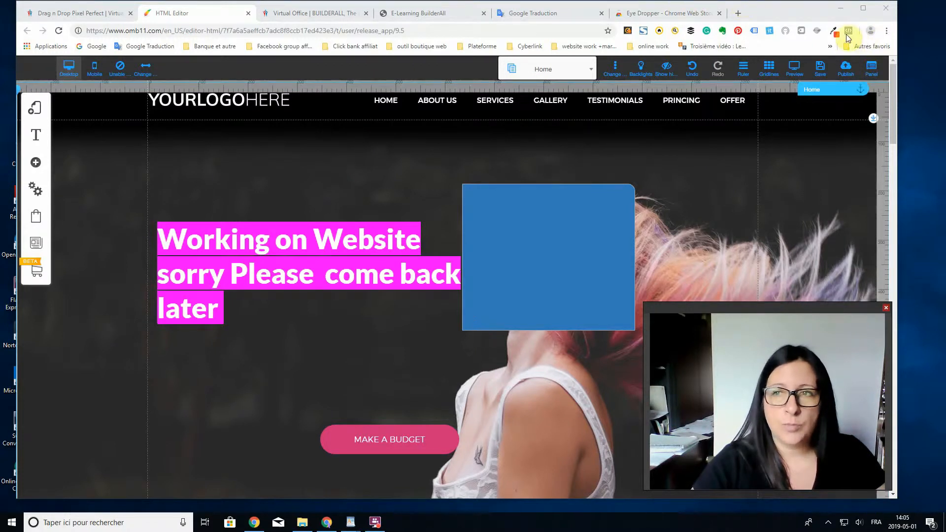
pyautogui.click(836, 31)
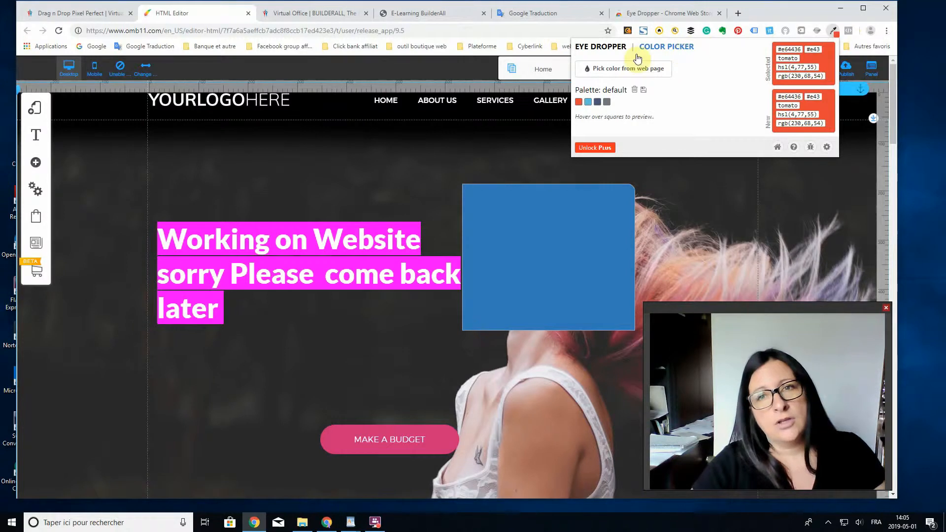
pyautogui.moveTo(725, 136)
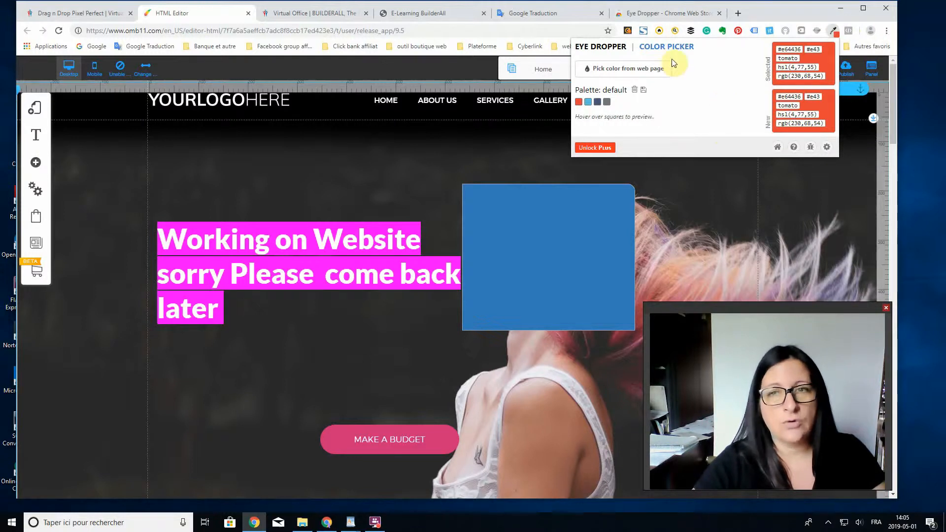
pyautogui.click(667, 46)
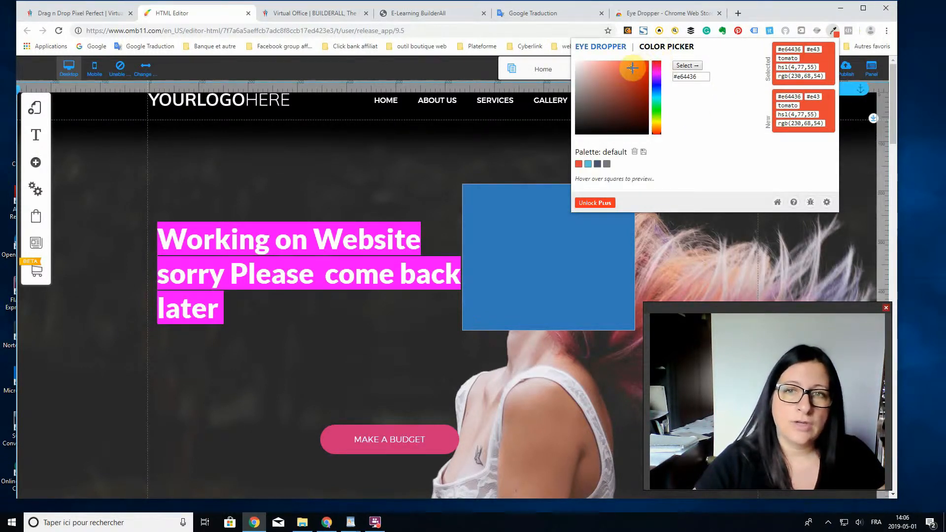
pyautogui.click(626, 118)
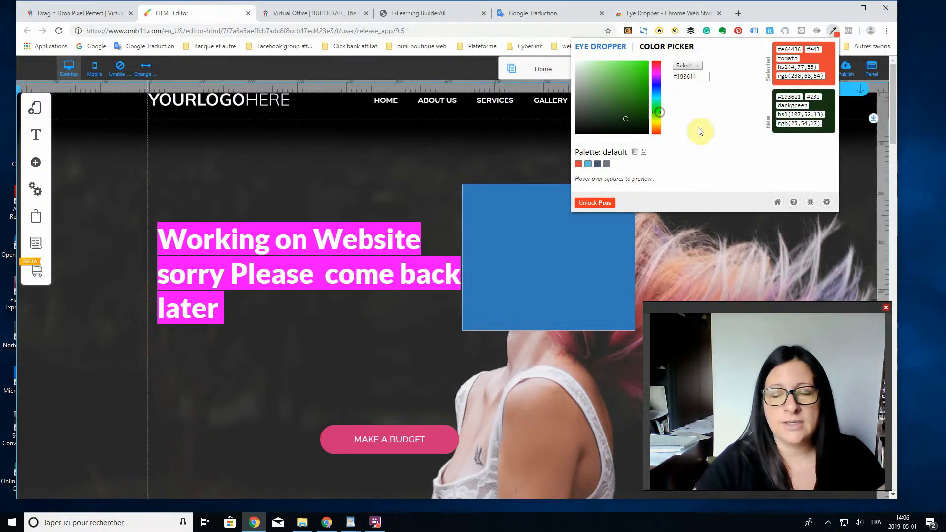
pyautogui.click(684, 65)
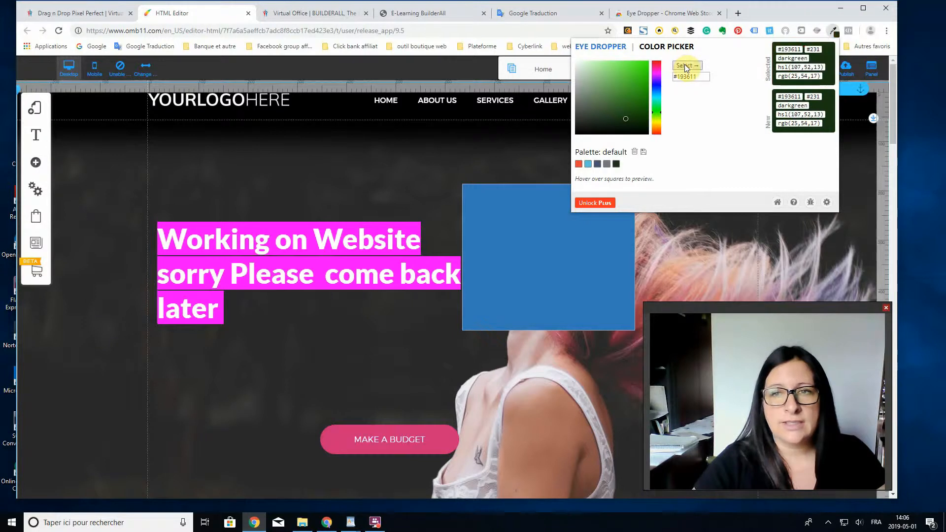
pyautogui.moveTo(679, 172)
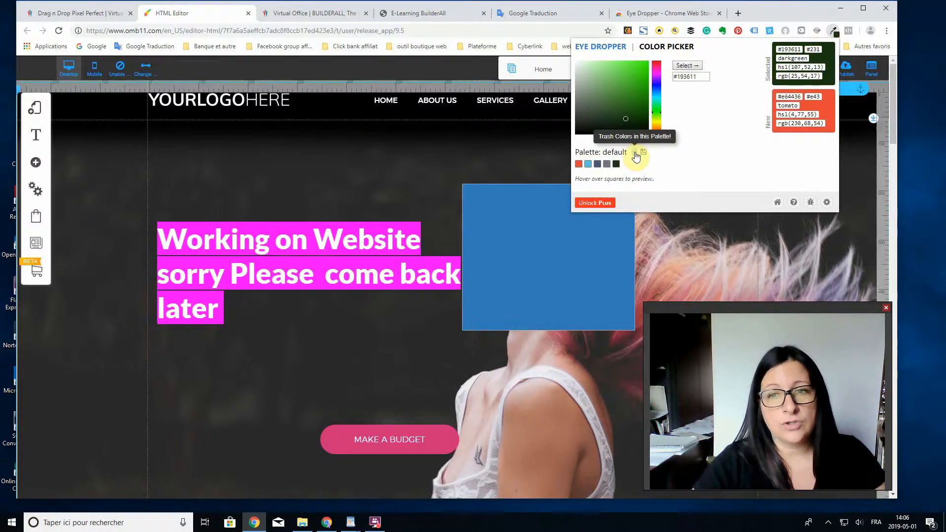
# Step: Wipe the default palette and pick the brighter lime green #3ccf18 instead
pyautogui.click(641, 152)
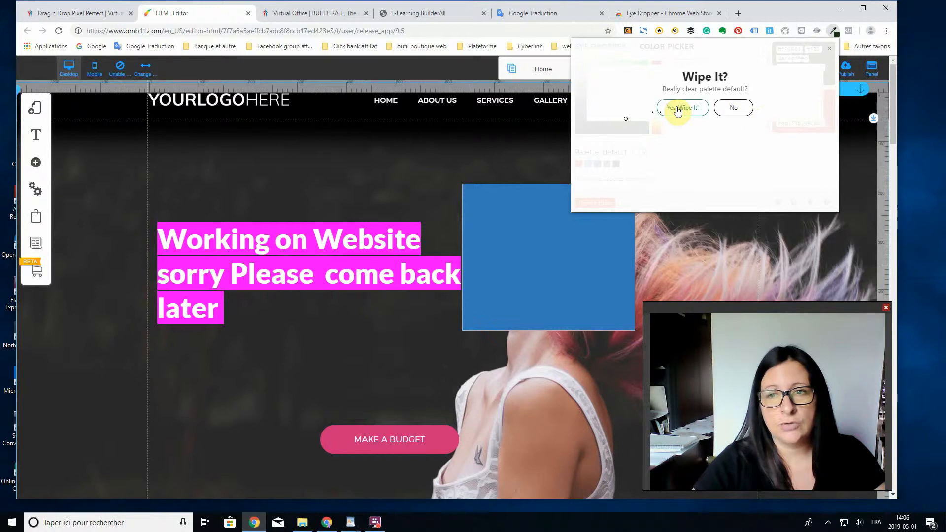
pyautogui.click(682, 107)
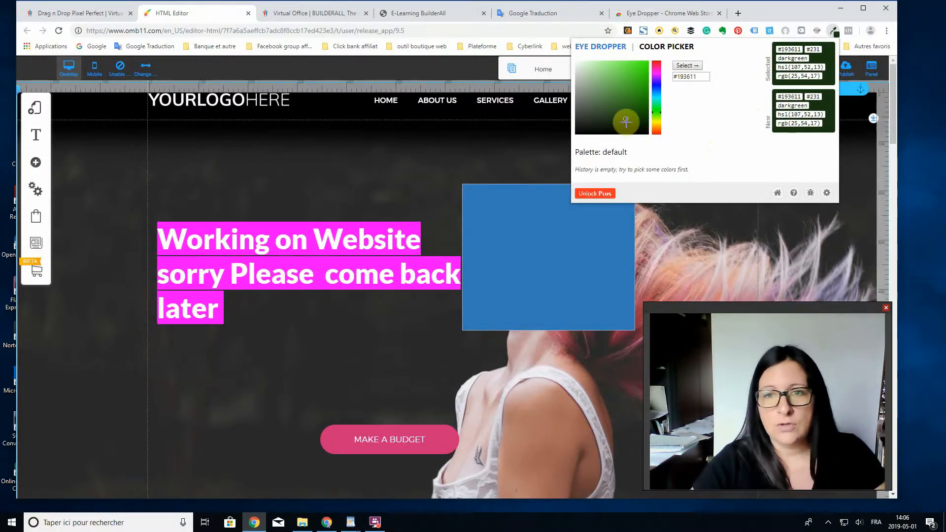
pyautogui.click(640, 74)
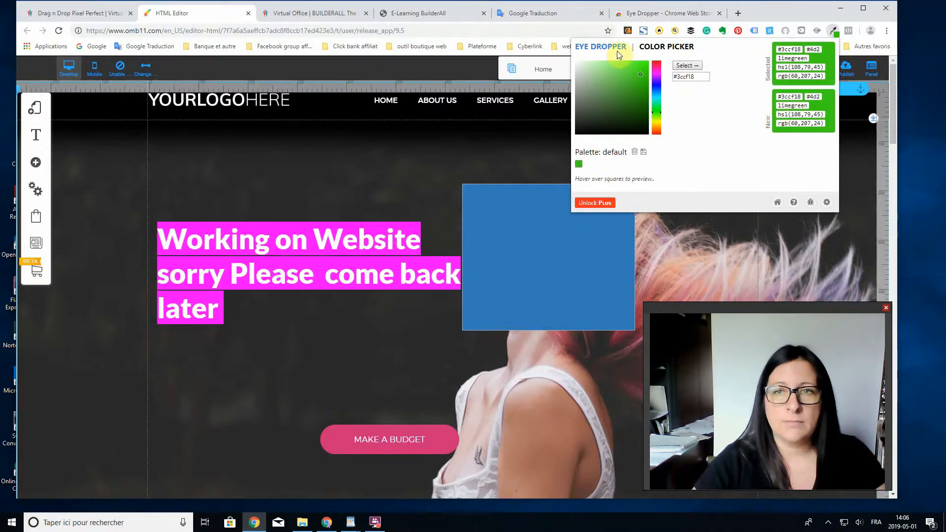
# Step: Sample the pink and light blue from the page so the palette holds green, pink and turquoise
pyautogui.click(600, 46)
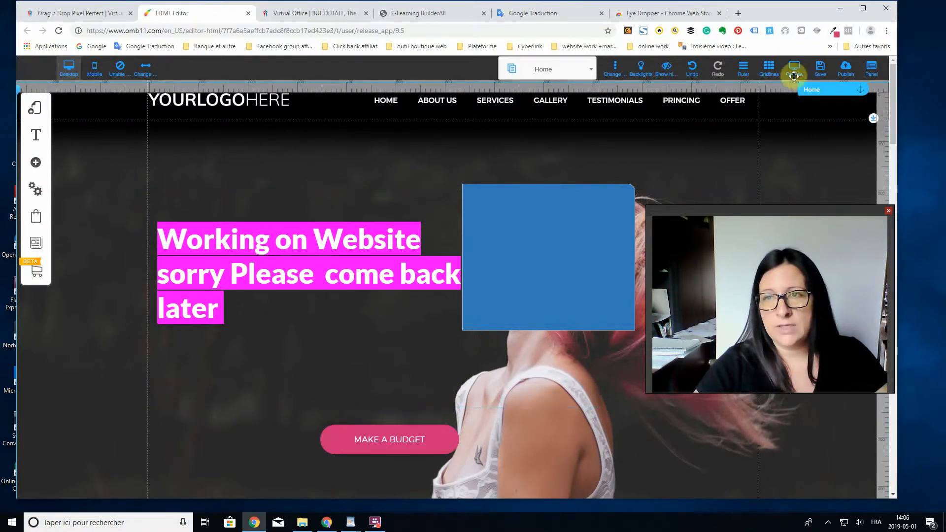
pyautogui.click(837, 30)
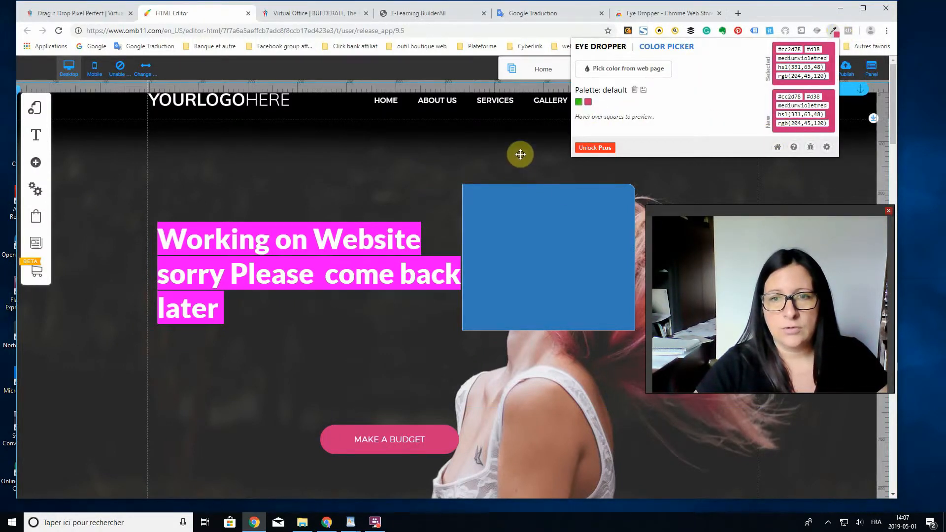
pyautogui.click(835, 31)
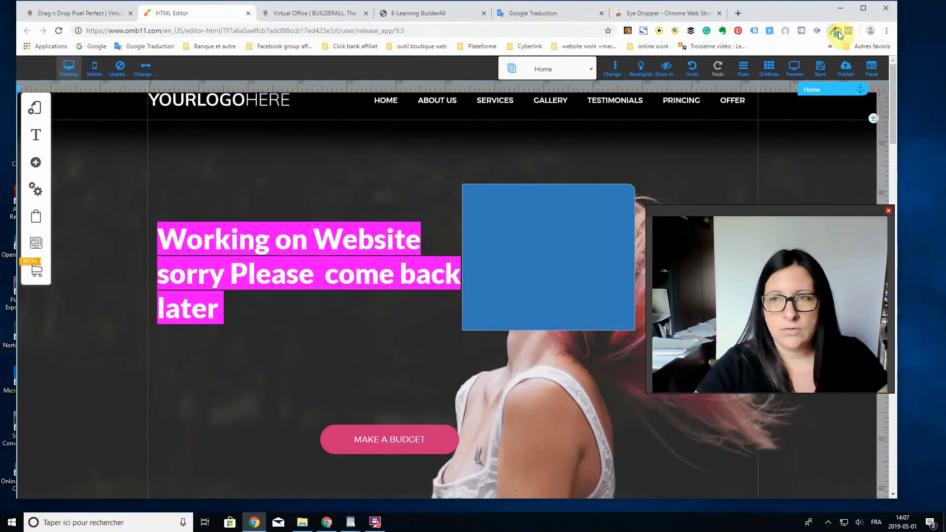
pyautogui.click(833, 31)
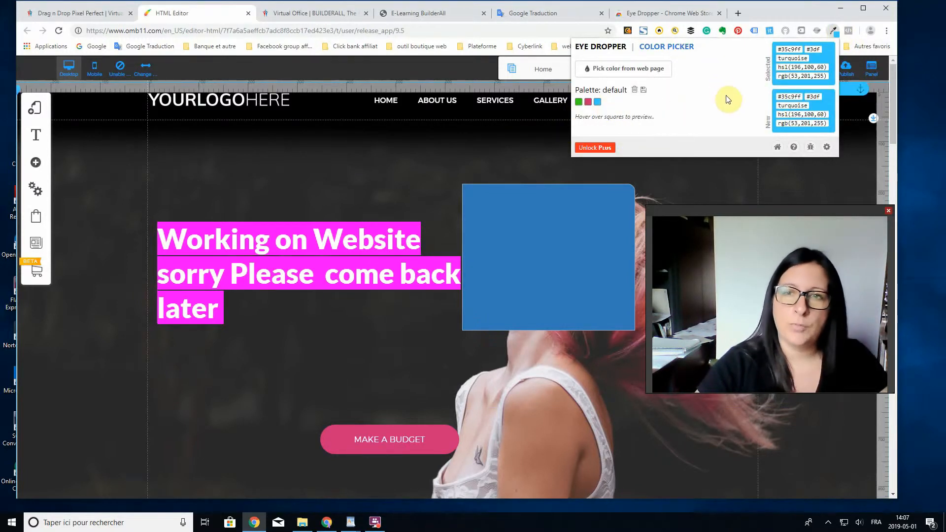
pyautogui.moveTo(727, 86)
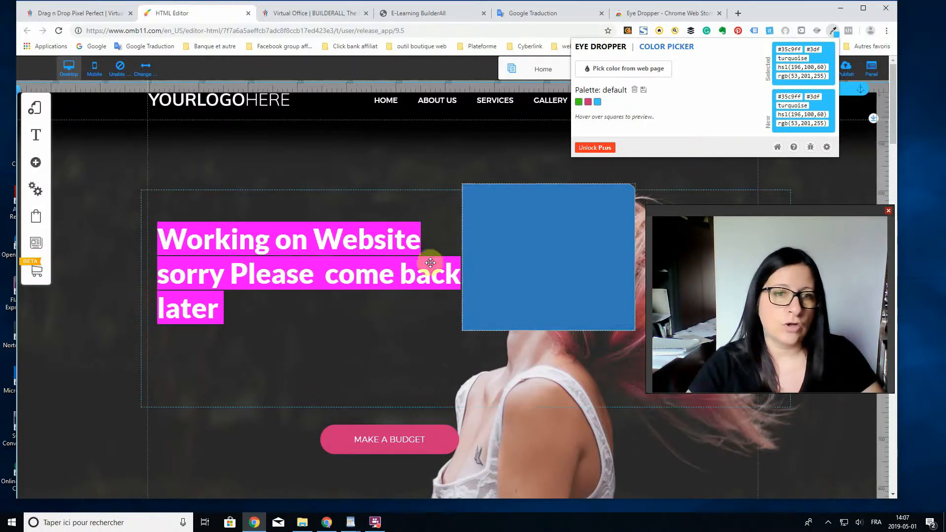
pyautogui.moveTo(517, 130)
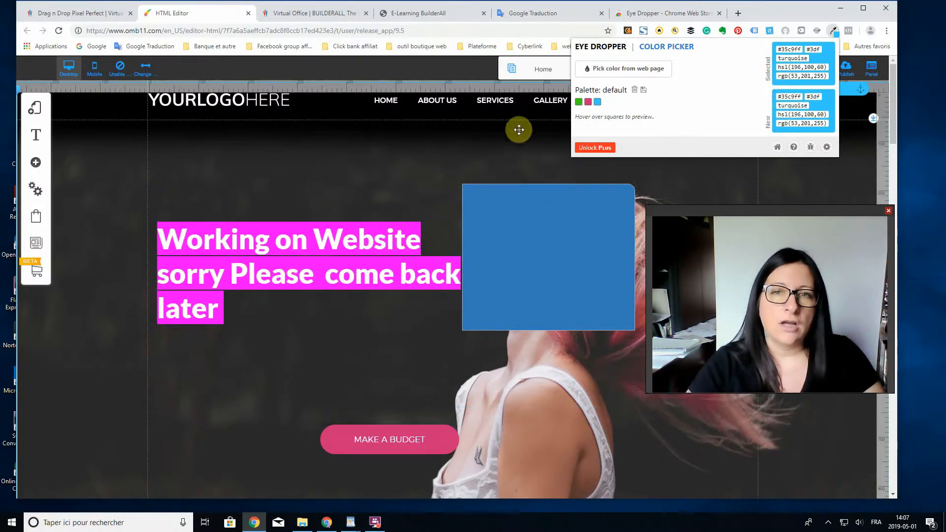
pyautogui.moveTo(713, 75)
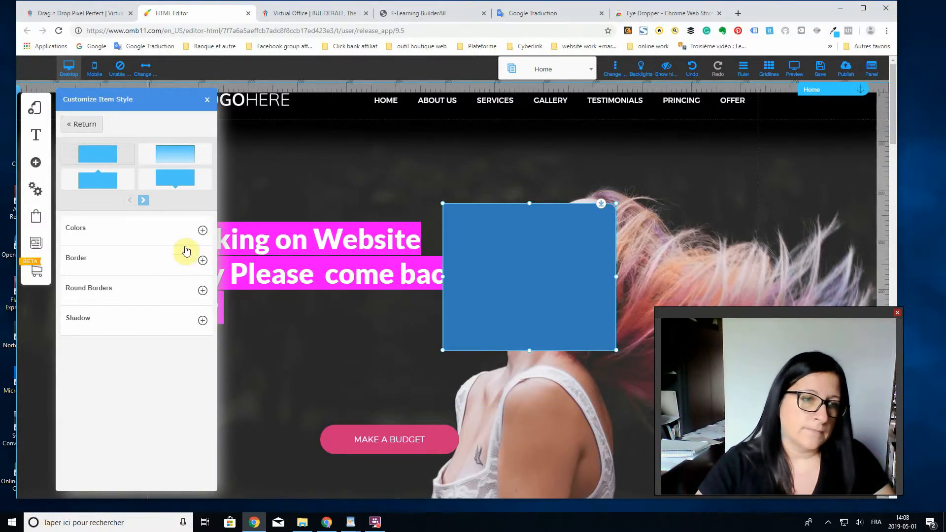
# Step: Reach the blue box's Background Color hex field showing #337ab7 via More Colors
pyautogui.click(203, 231)
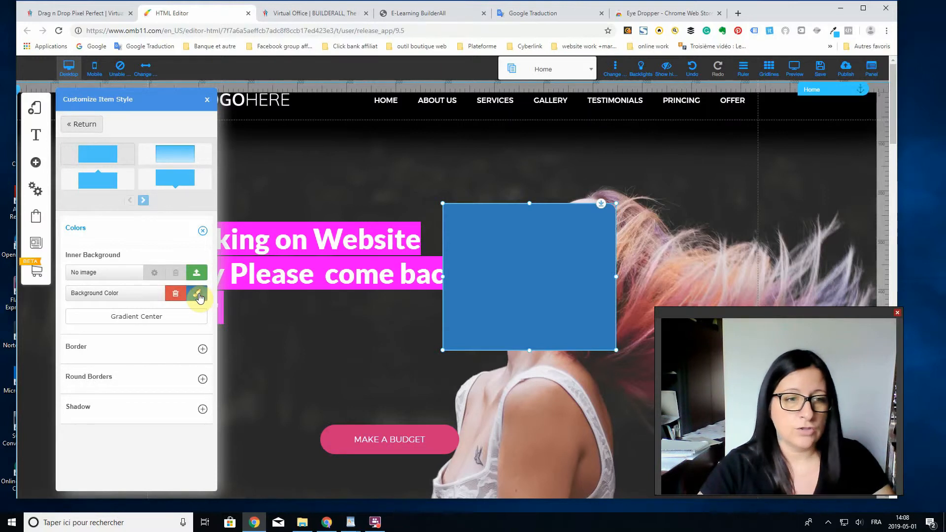
pyautogui.click(197, 294)
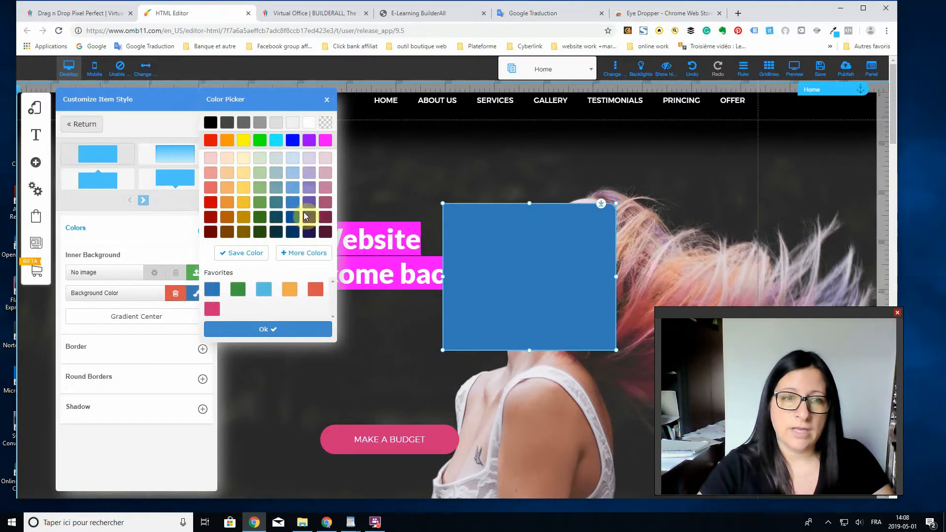
pyautogui.moveTo(324, 220)
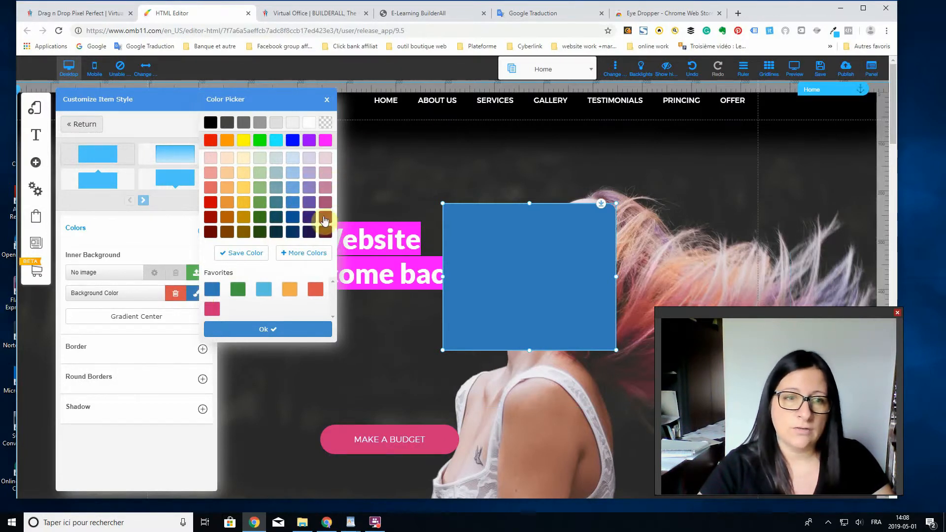
pyautogui.click(304, 253)
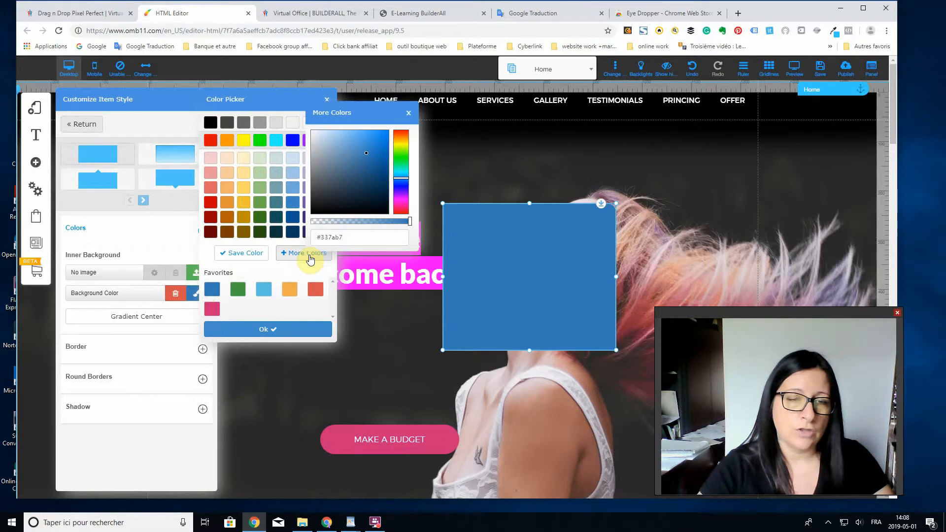
pyautogui.click(359, 238)
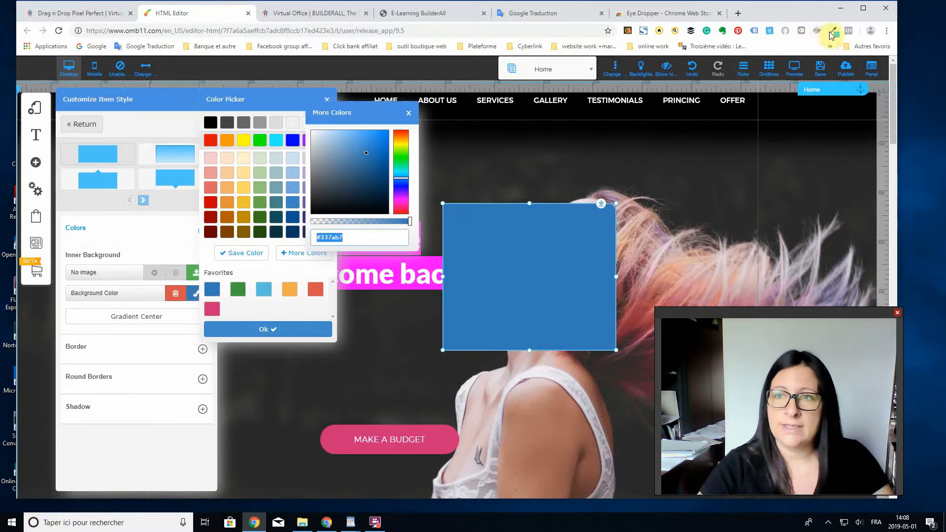
# Step: Apply #3ccf18 to the box and compare the lime green result against Eye Dropper's palette
pyautogui.click(832, 30)
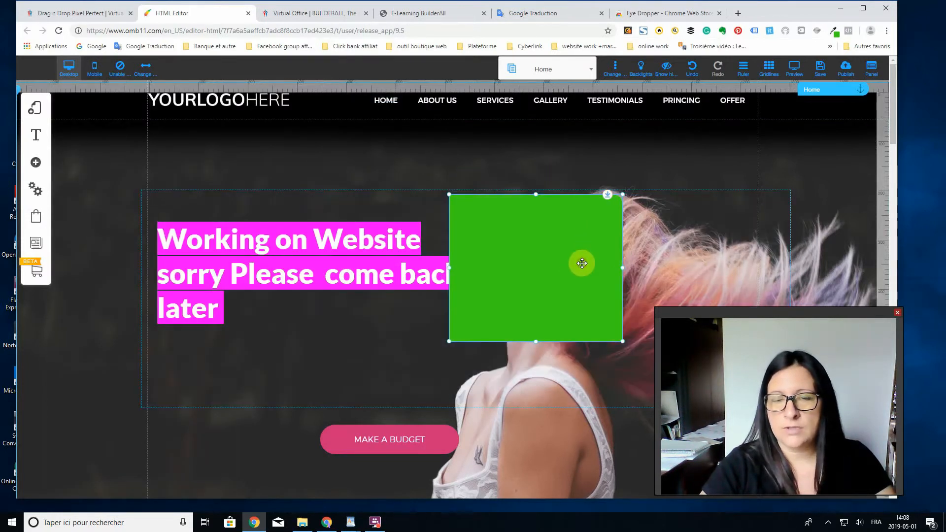
pyautogui.click(833, 31)
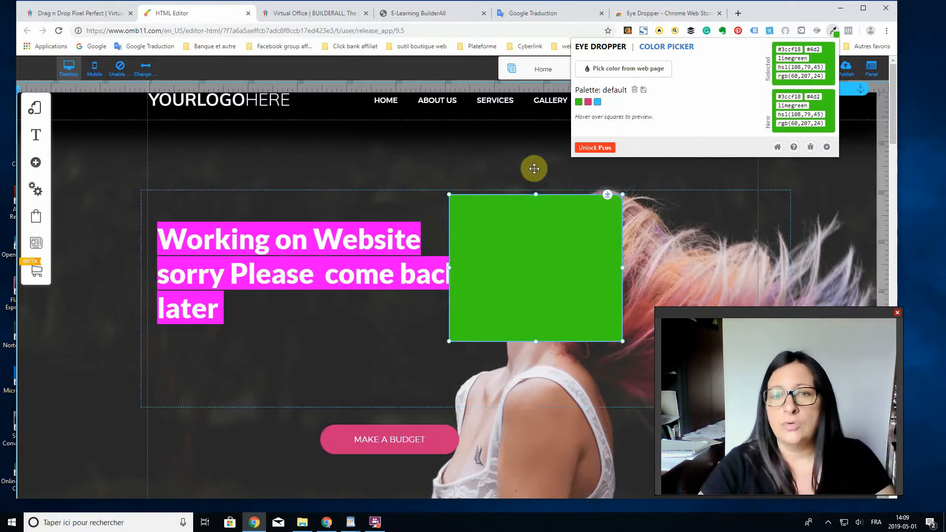
pyautogui.click(835, 30)
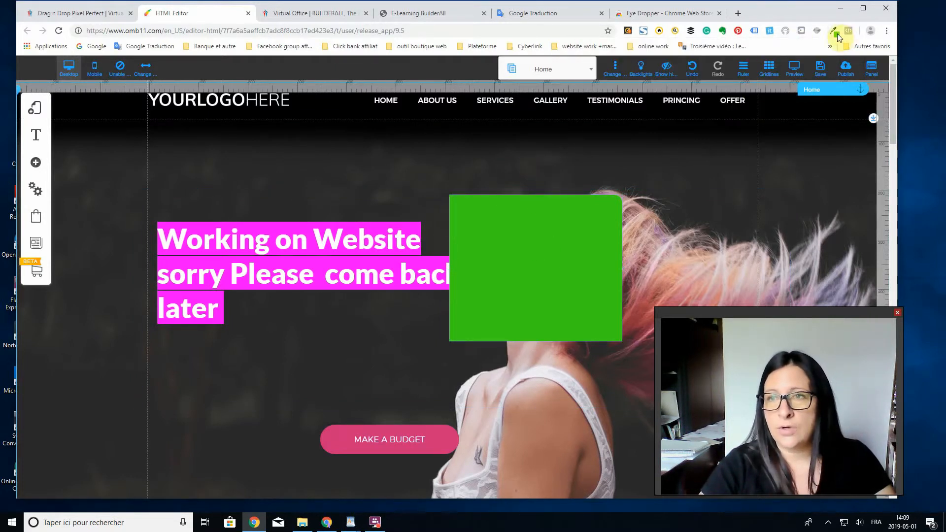
pyautogui.click(833, 31)
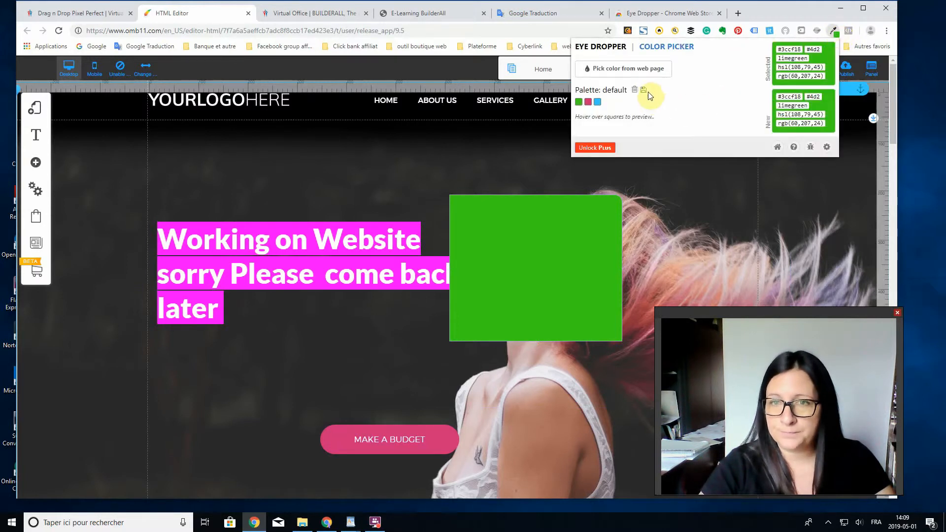